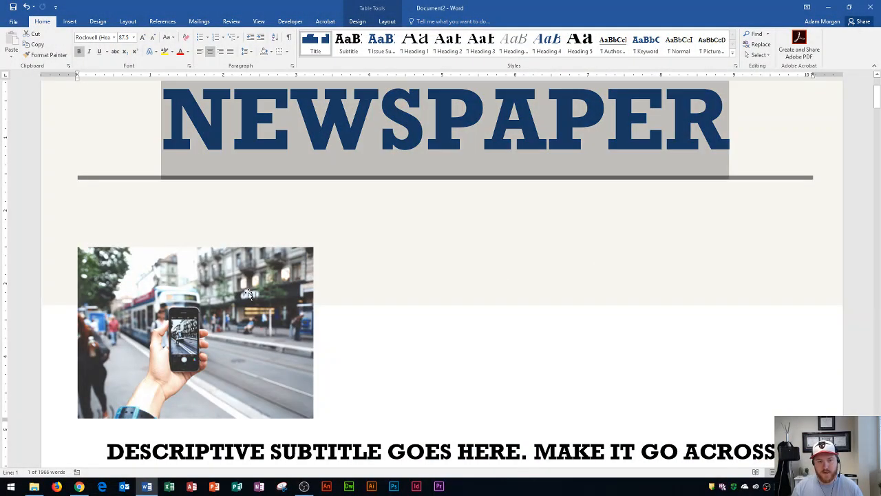
mouse_move(233, 287)
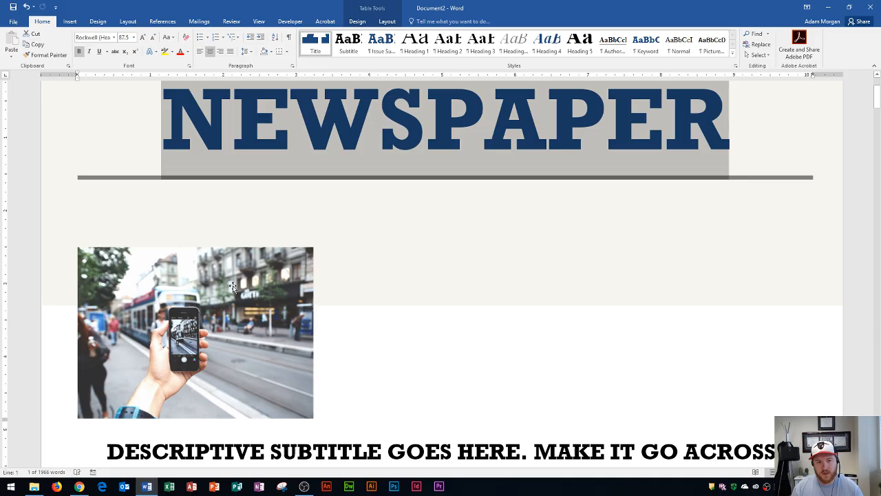
Step: Select the street photo below the NEWSPAPER title so Picture Tools appears
left_click(195, 333)
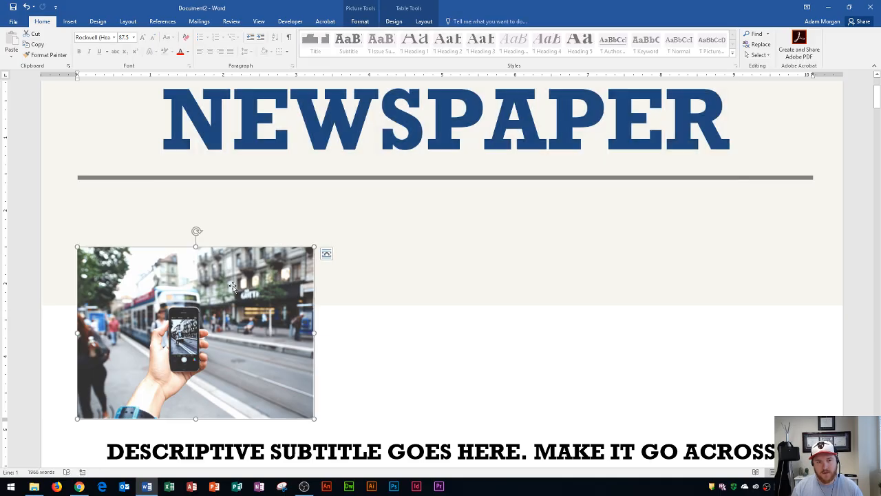
mouse_move(310, 248)
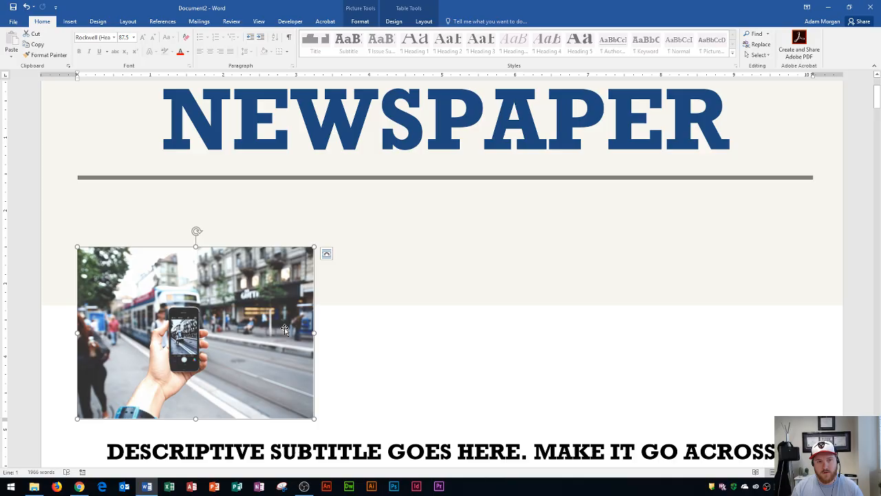
mouse_move(225, 296)
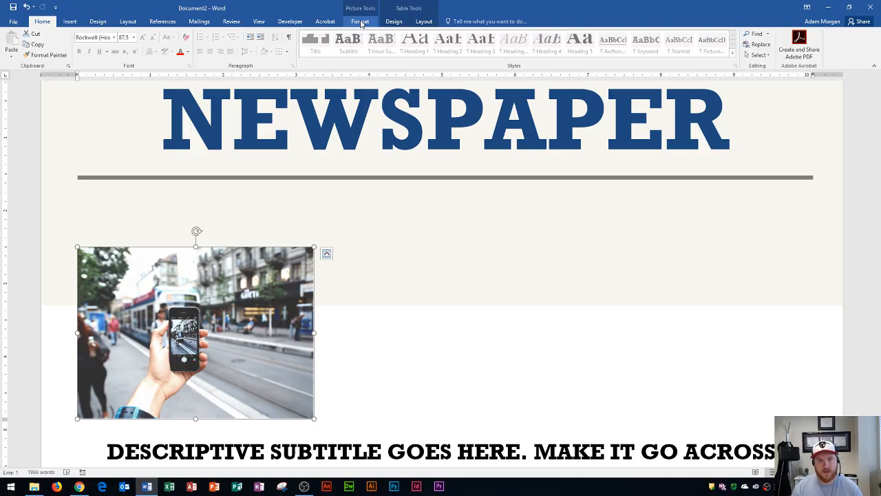
Step: Try stretching the photo wider with a side handle, then drag it back to its undistorted 3.3 by 4.54 inch size
left_click(360, 21)
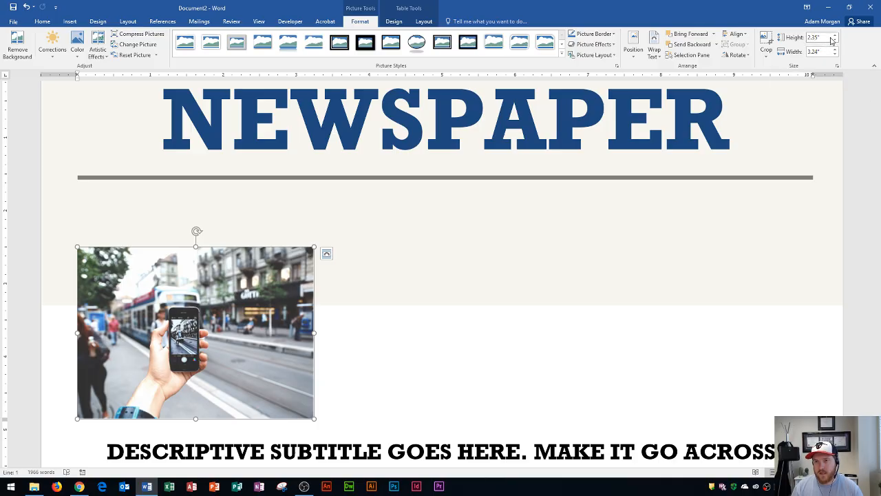
mouse_move(816, 37)
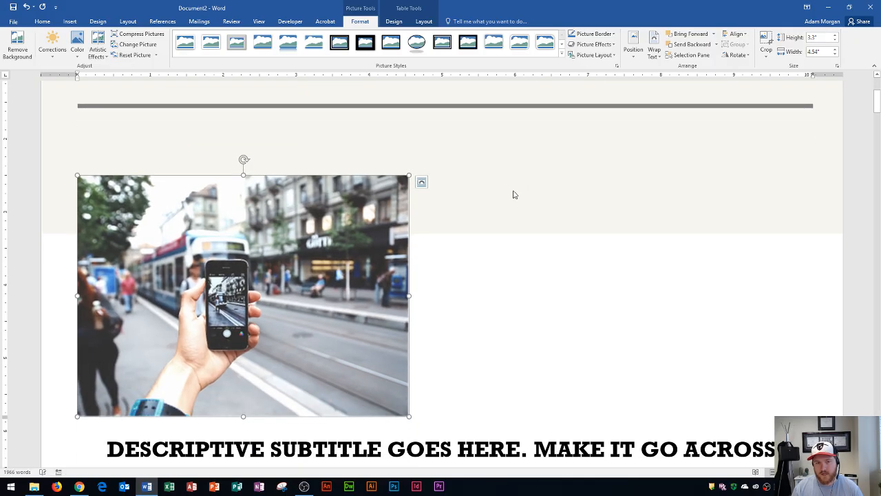
mouse_move(336, 243)
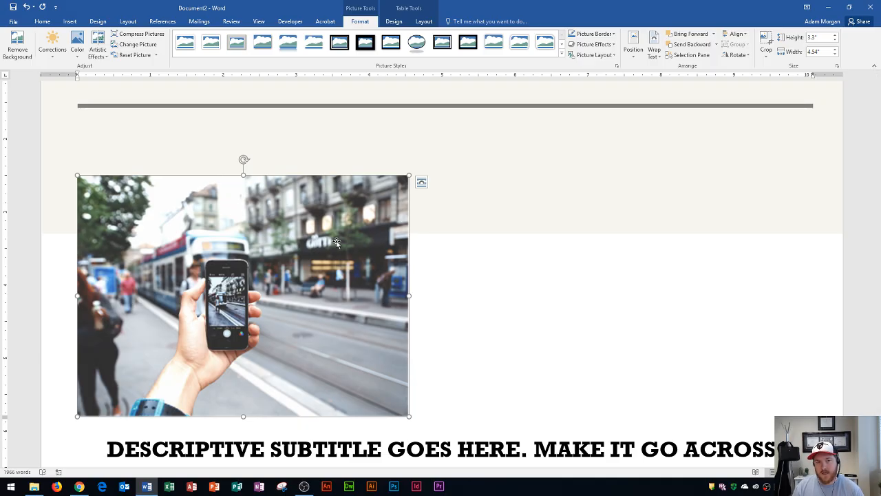
mouse_move(348, 250)
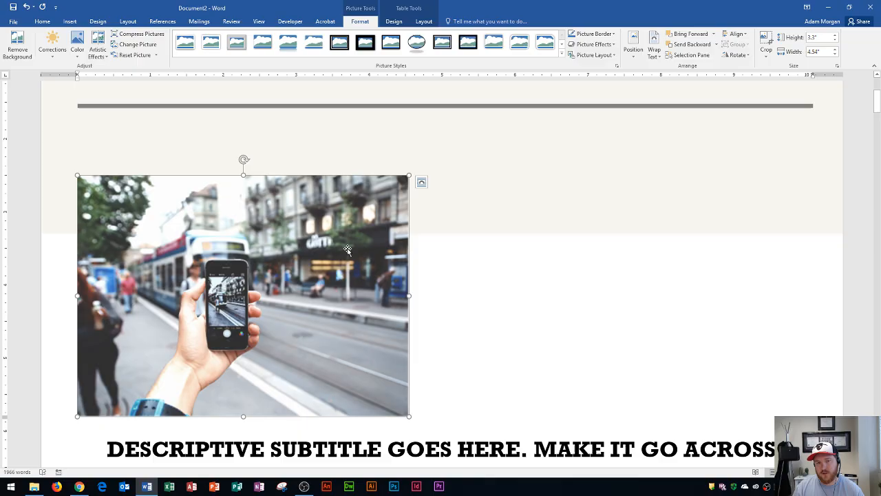
mouse_move(408, 297)
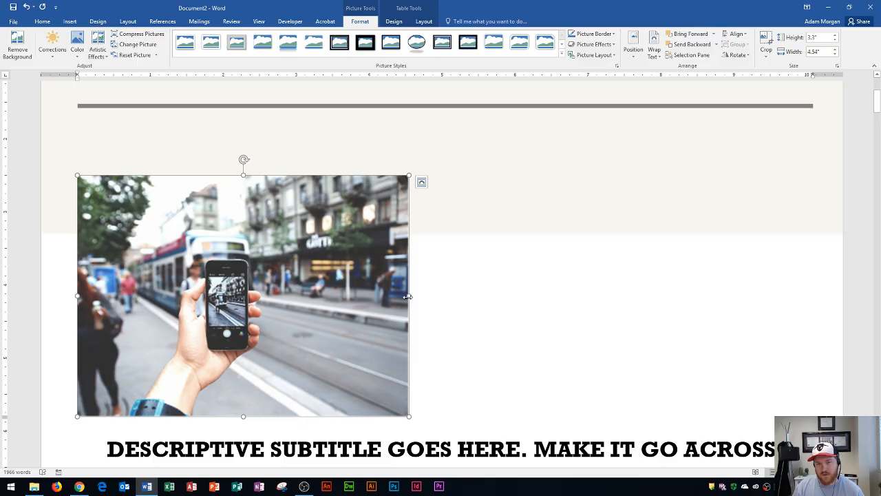
left_click_drag(408, 296, 747, 294)
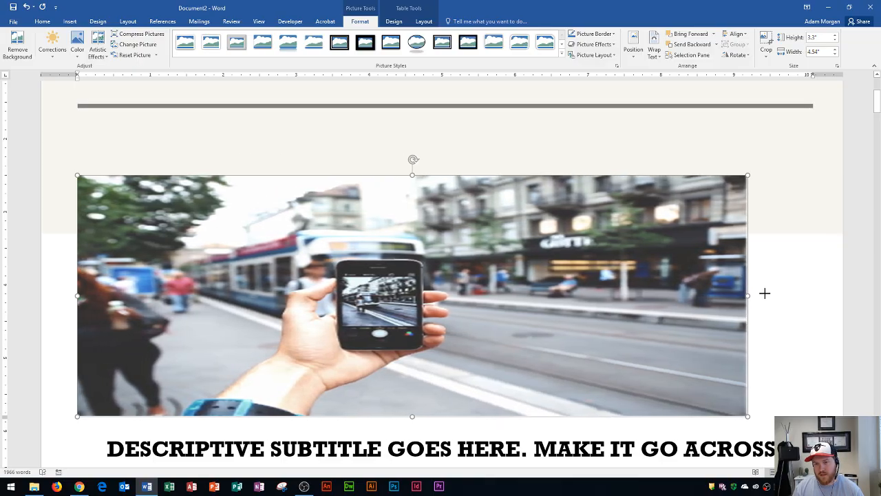
left_click_drag(747, 294, 778, 294)
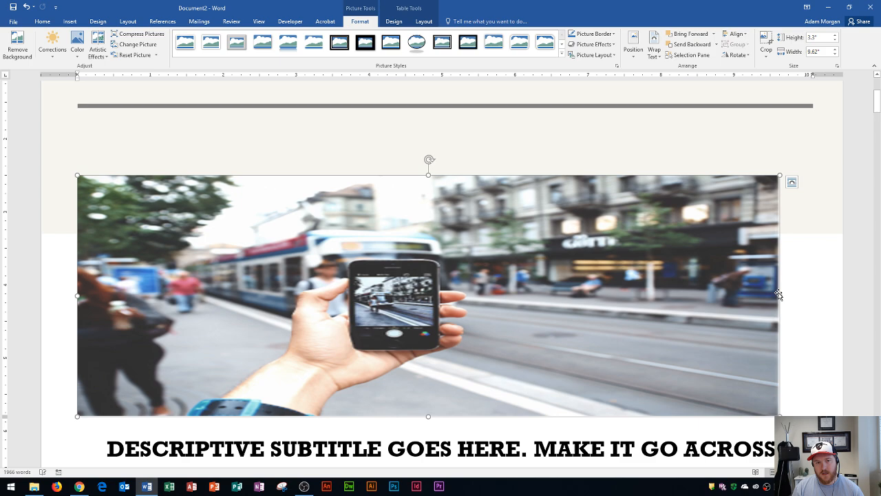
left_click_drag(778, 294, 408, 294)
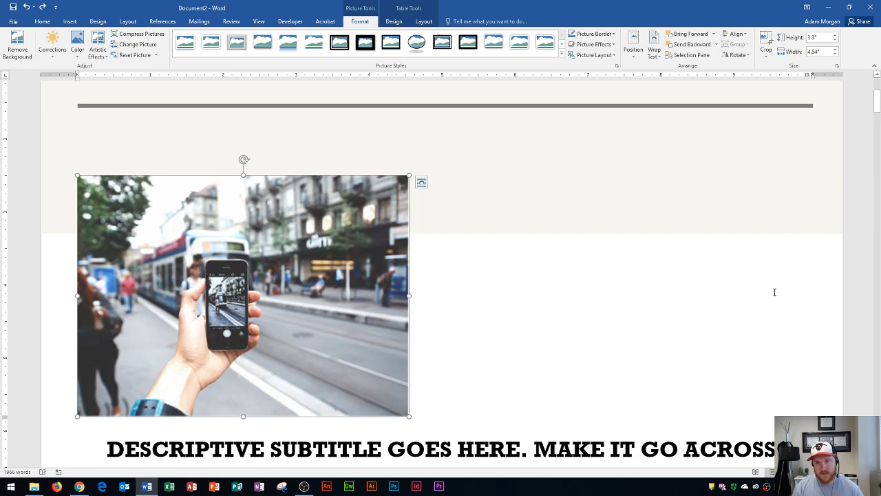
mouse_move(690, 238)
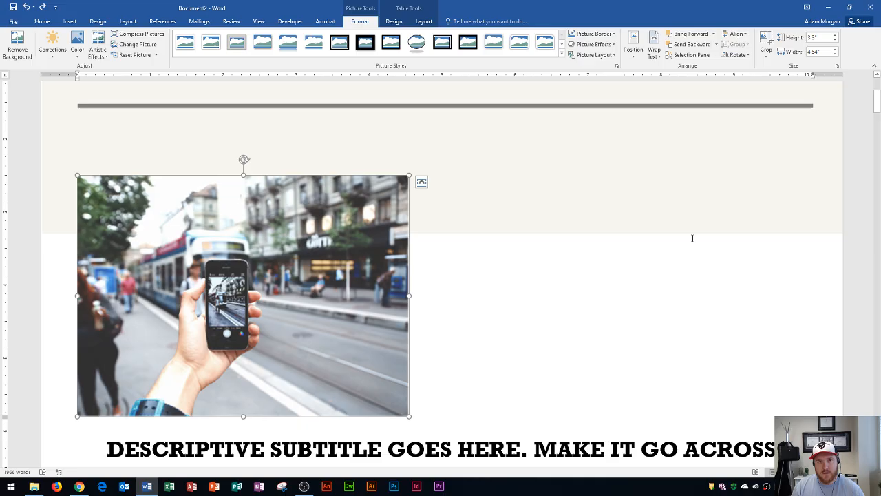
mouse_move(799, 71)
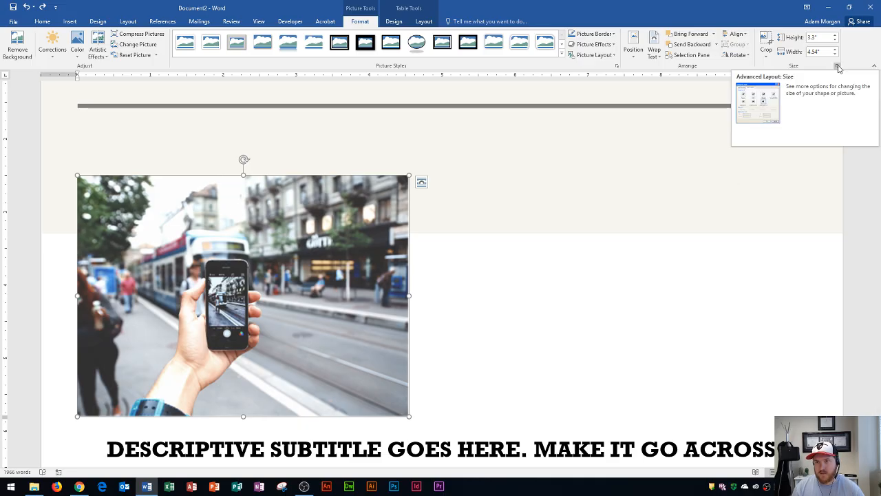
Step: Uncheck Lock aspect ratio in Layout > Size and raise the photo's height to 3.4 inches, width staying 4.54
left_click(839, 66)
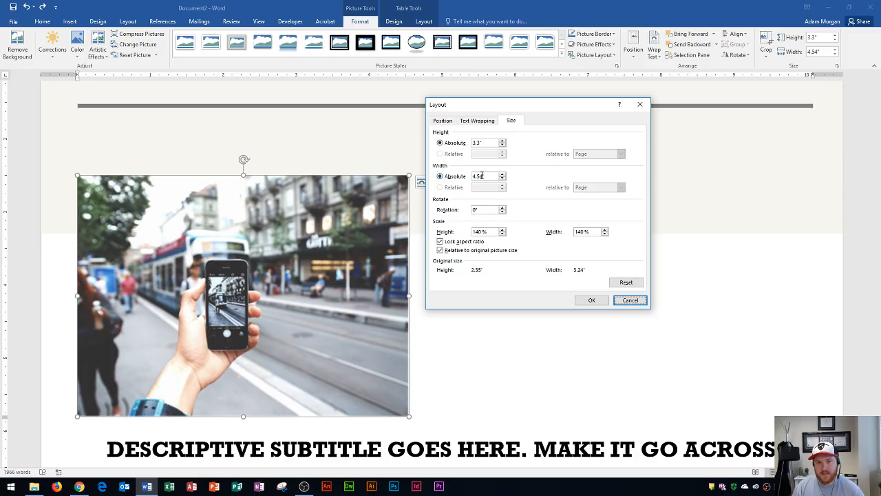
mouse_move(489, 217)
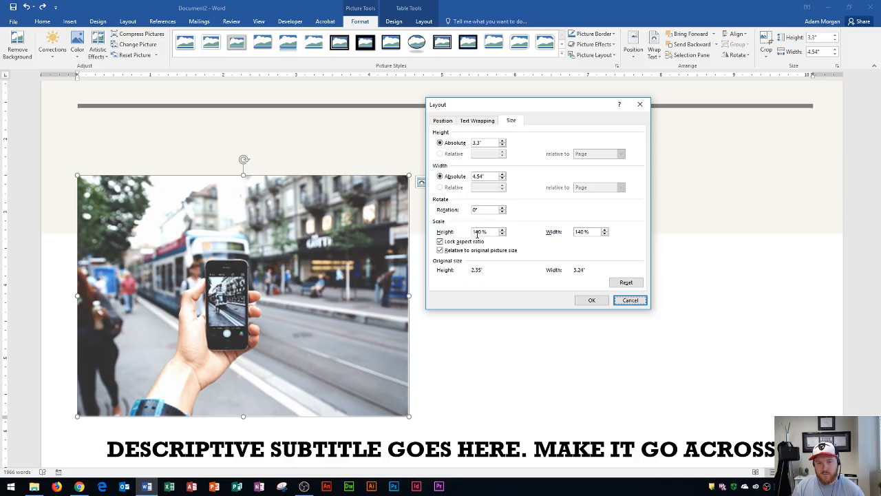
left_click(441, 241)
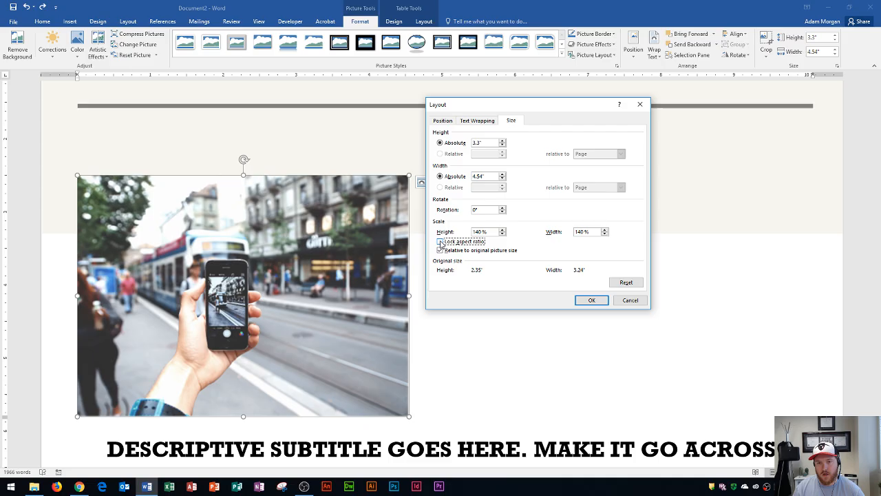
left_click(441, 250)
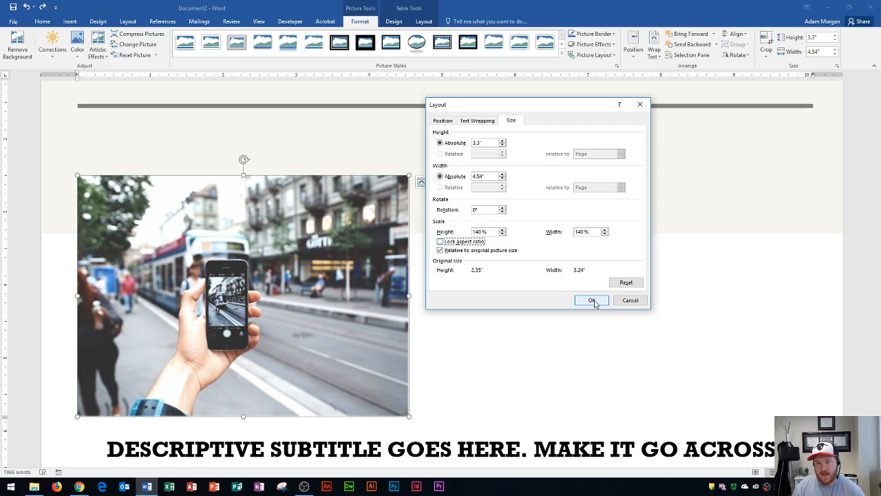
left_click(591, 300)
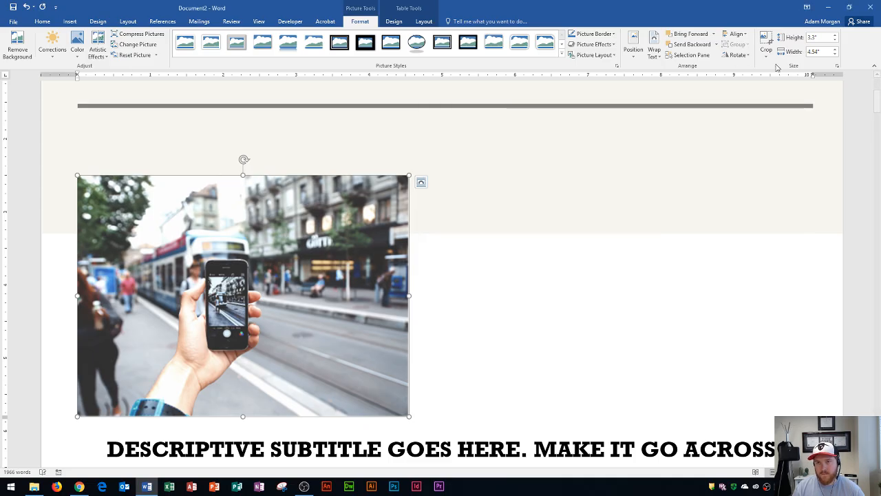
left_click(835, 35)
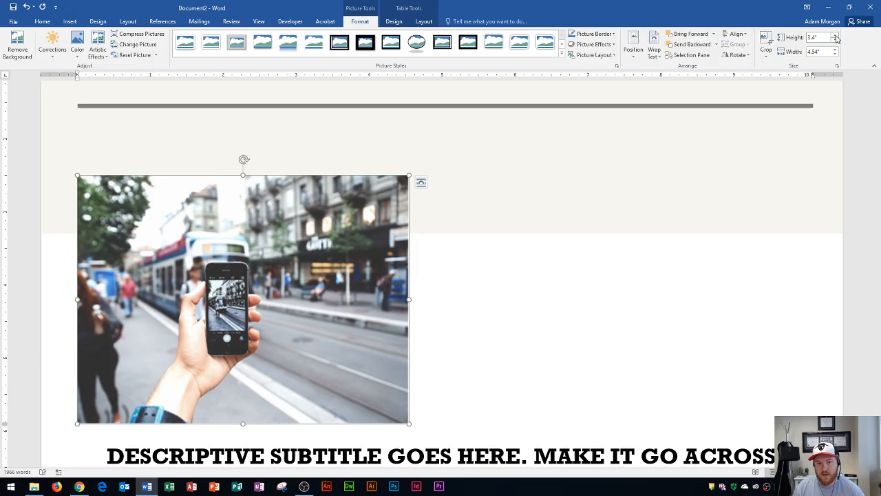
left_click(837, 35)
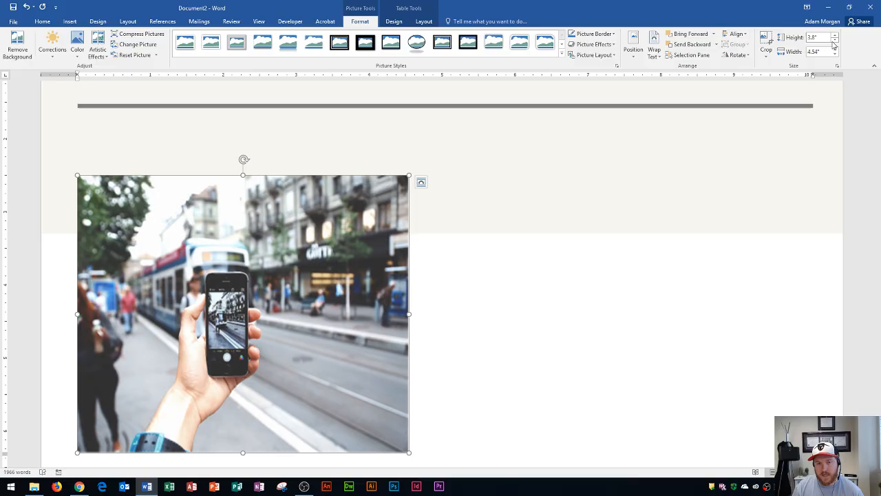
mouse_move(775, 79)
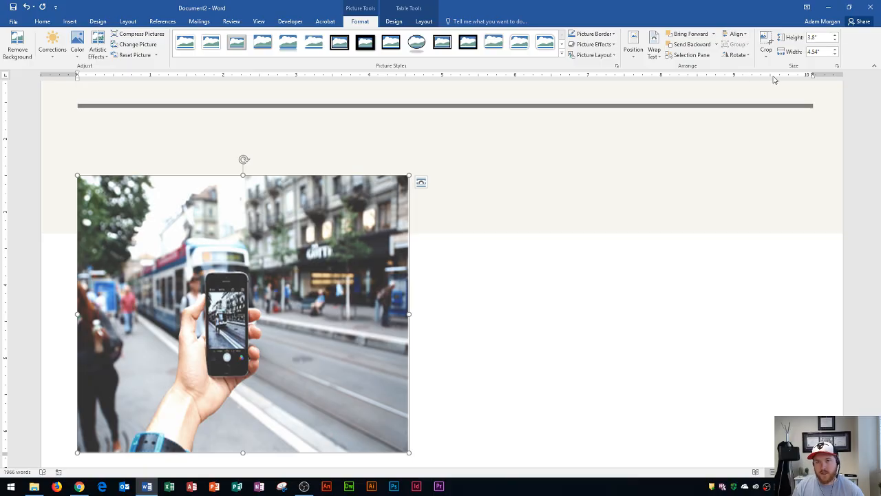
mouse_move(376, 19)
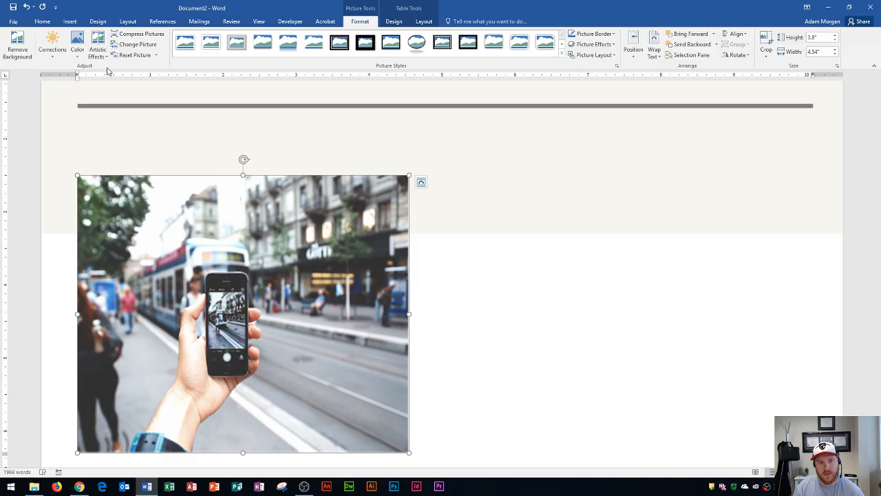
mouse_move(134, 54)
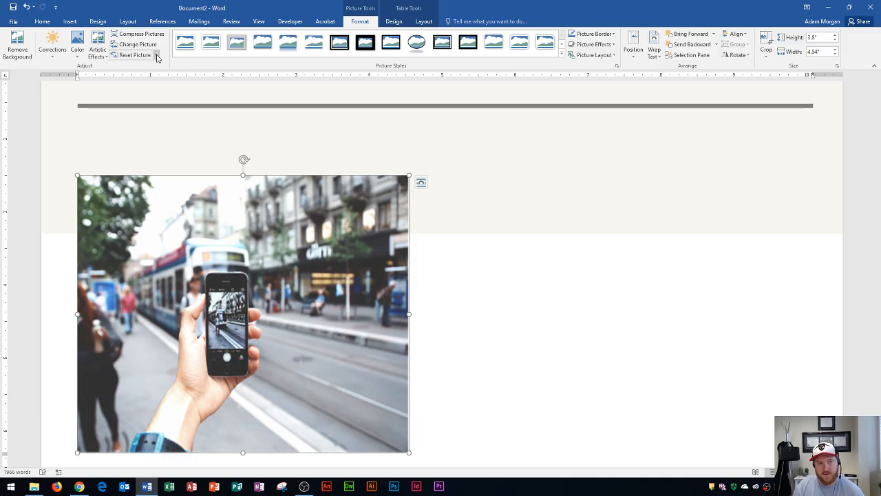
Step: Reset Picture & Size so the photo returns to its original 2.35 by 3.24 inches
left_click(157, 55)
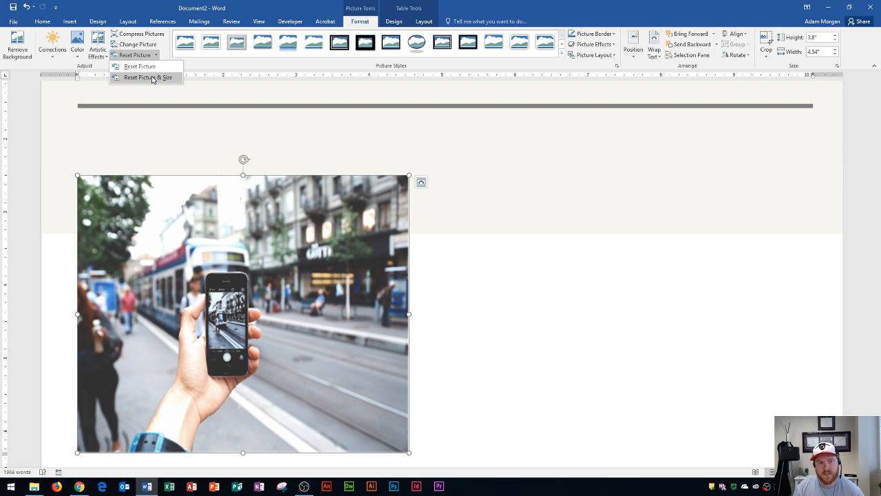
left_click(149, 77)
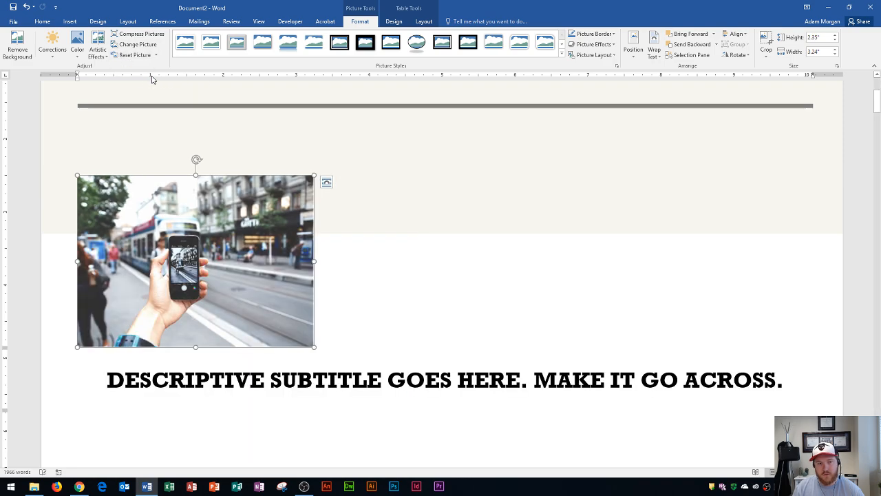
mouse_move(205, 223)
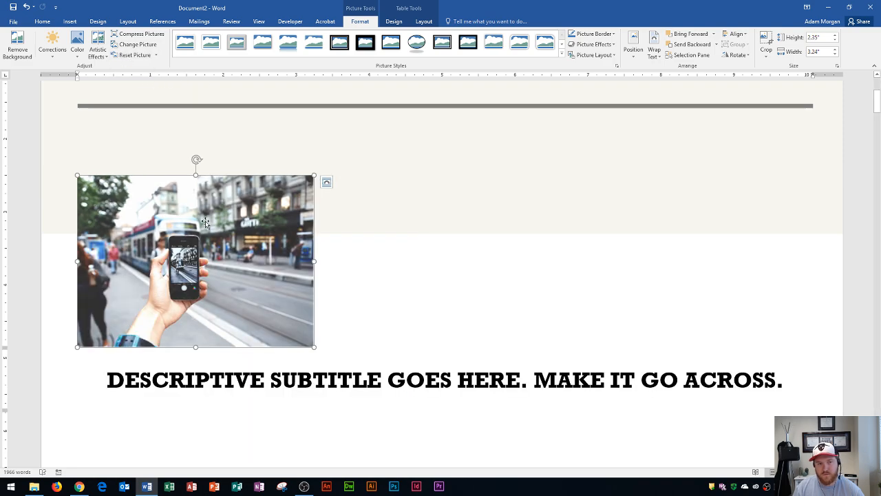
mouse_move(212, 218)
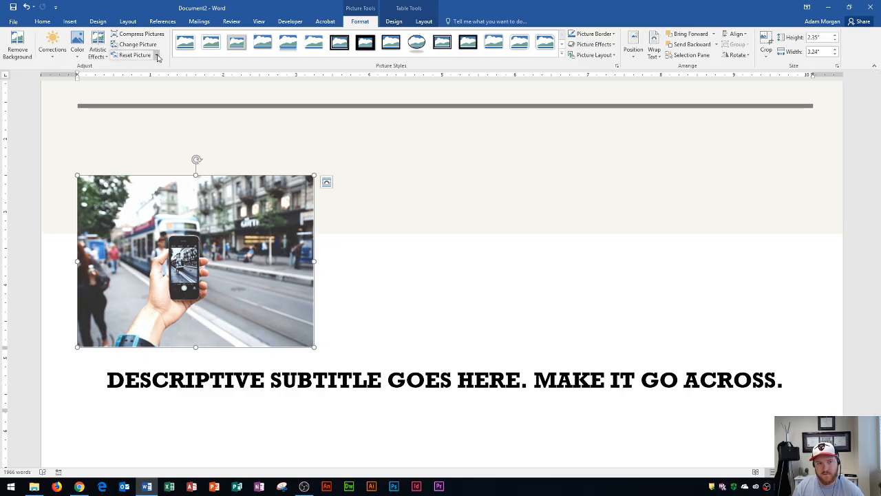
mouse_move(218, 264)
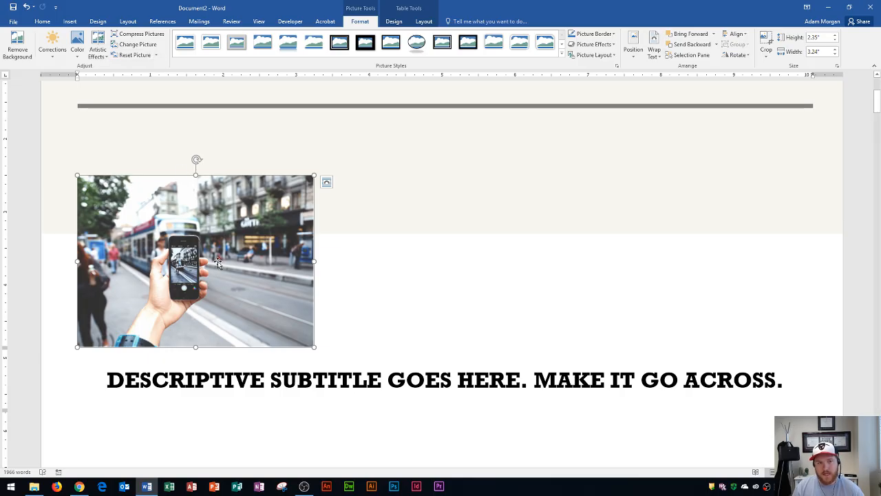
mouse_move(263, 192)
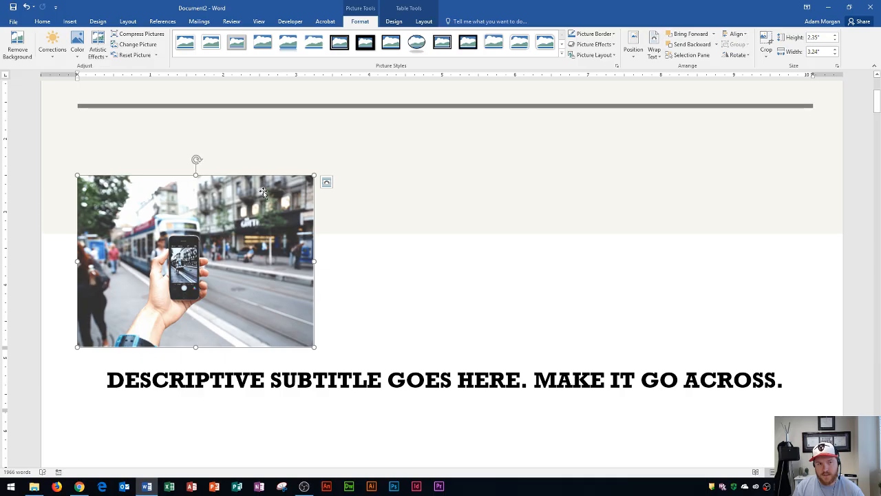
Step: Nudge the photo right, try several freehand distorted resizes, and end back at 2.35 by 3.24 inches
left_click_drag(197, 159, 299, 203)
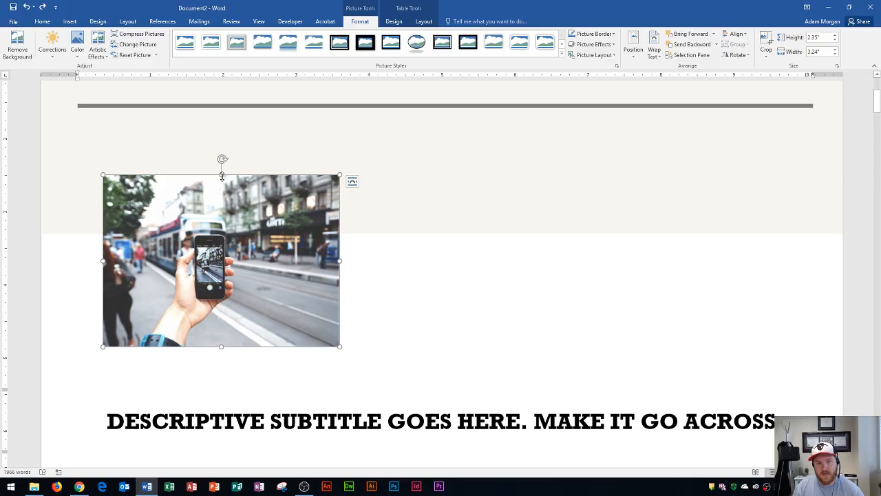
mouse_move(338, 173)
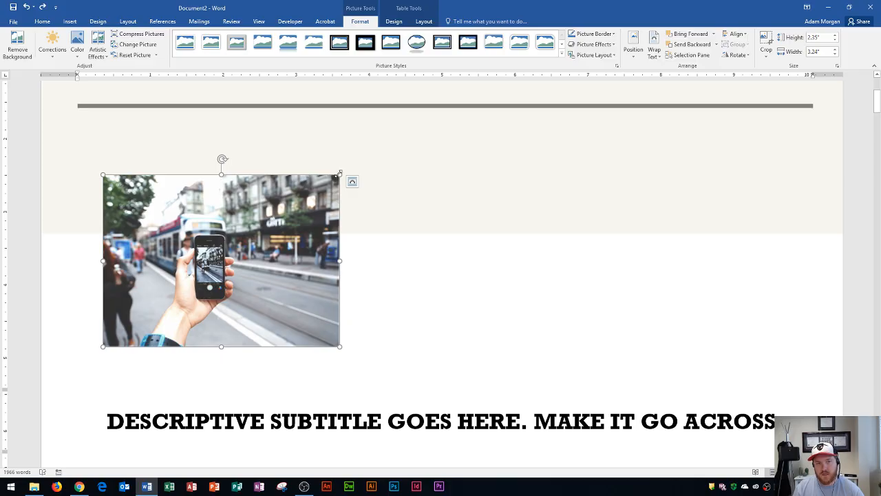
mouse_move(344, 286)
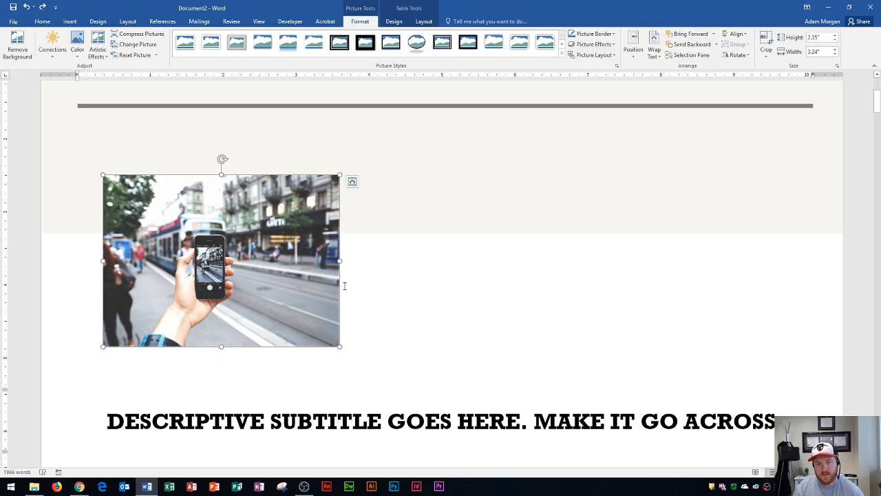
mouse_move(298, 287)
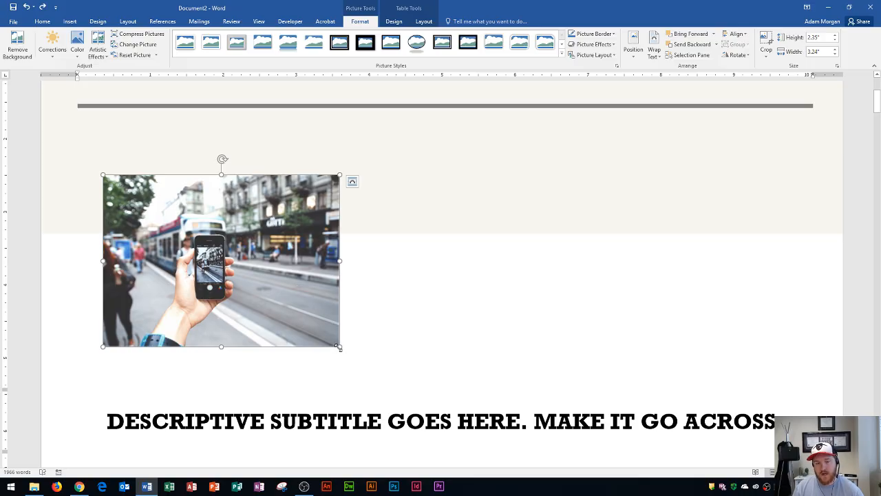
mouse_move(346, 279)
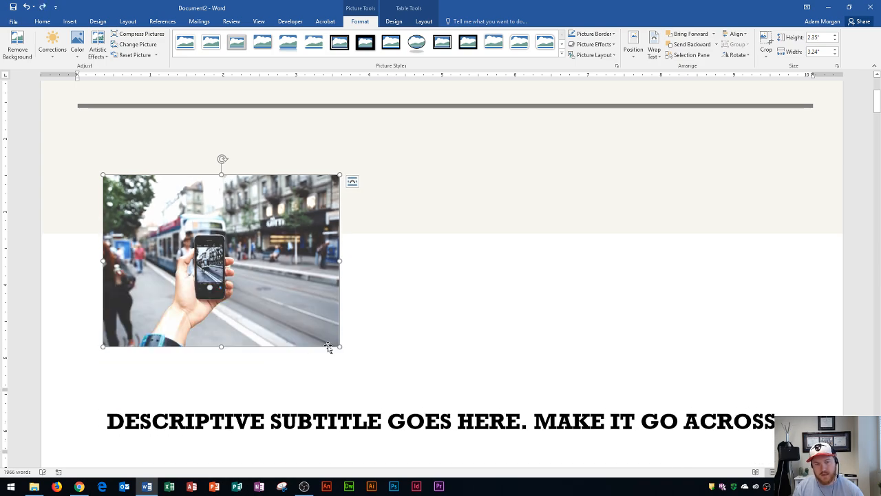
left_click_drag(340, 347, 217, 281)
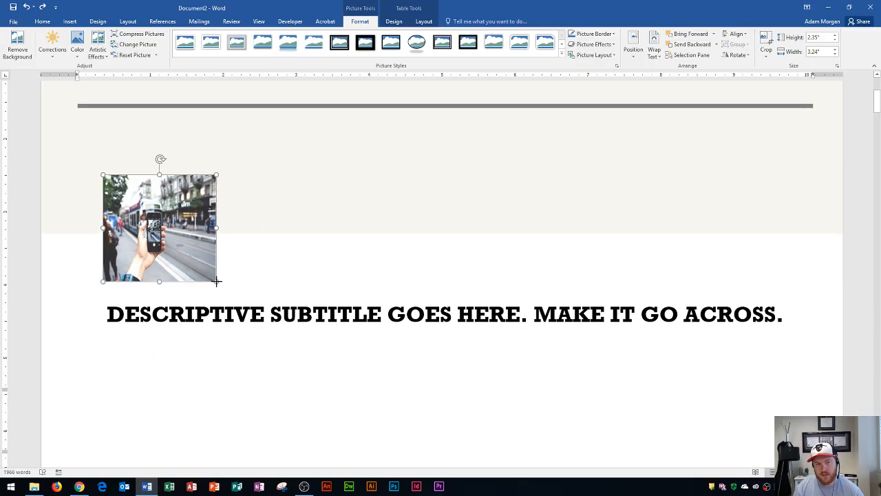
left_click_drag(217, 281, 316, 334)
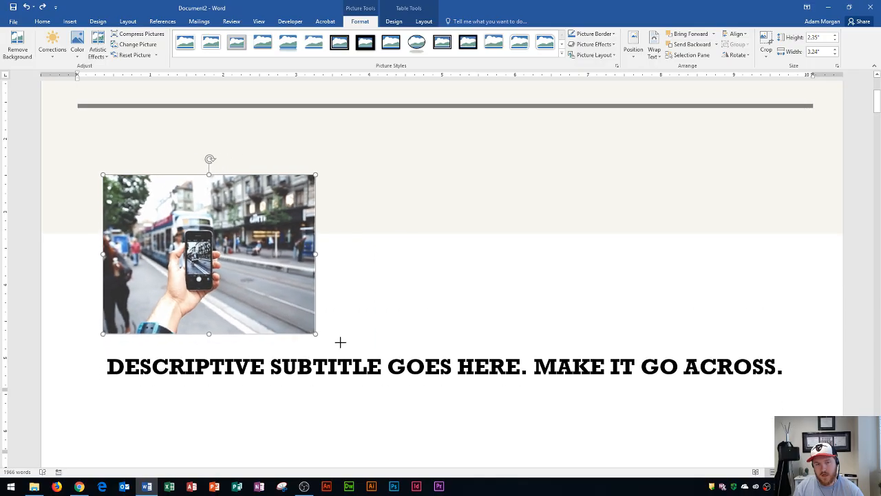
left_click_drag(315, 334, 298, 341)
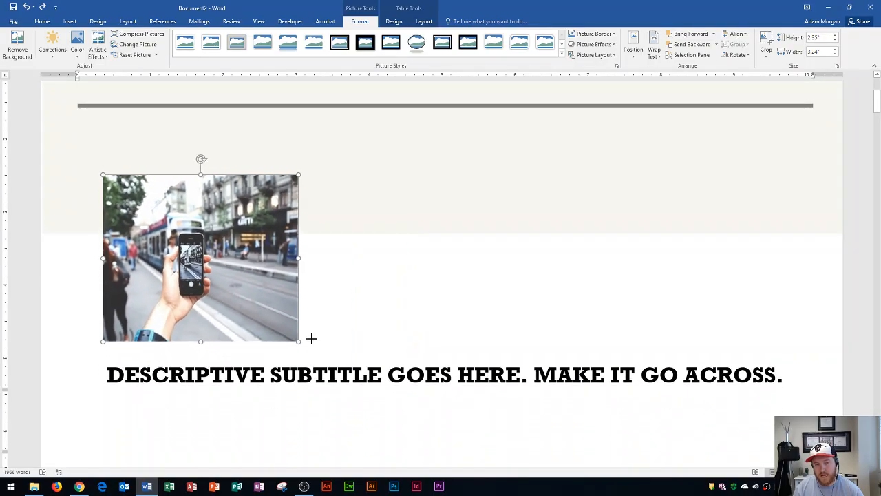
left_click_drag(299, 340, 413, 276)
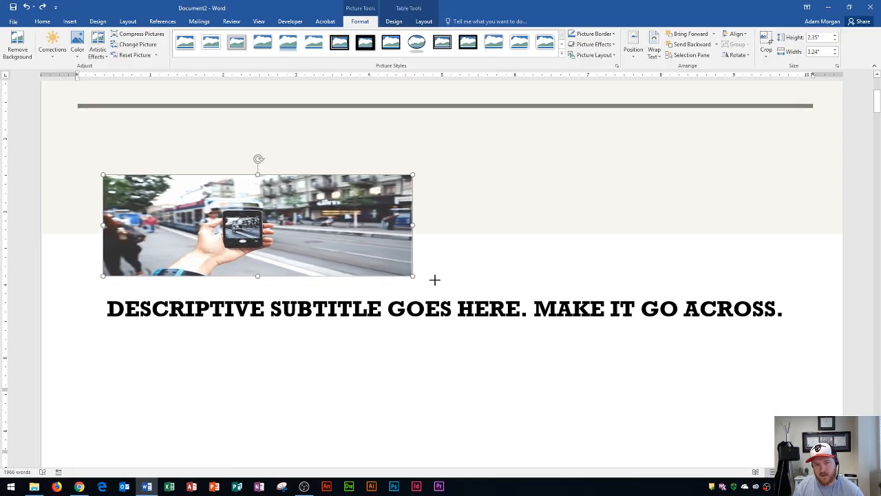
left_click_drag(413, 225, 472, 225)
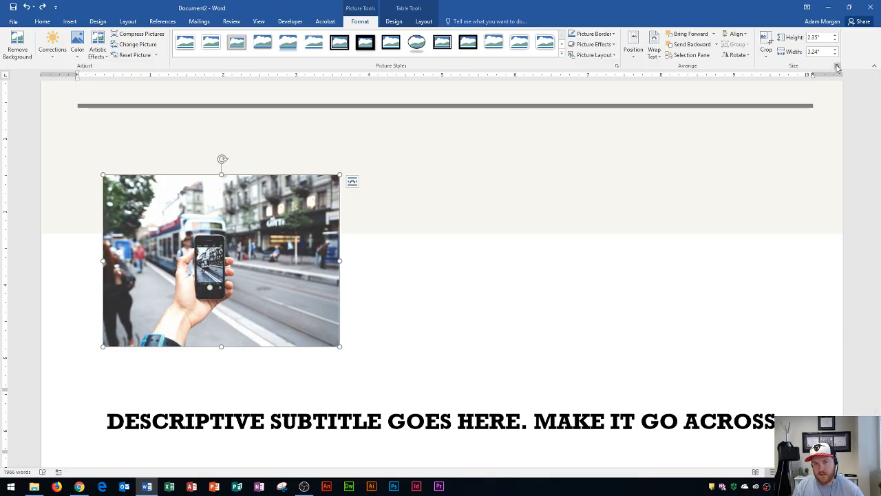
Step: Keep Lock aspect ratio checked and drag a corner to shrink the photo evenly to 95%, 2.23 by 3.07 inches
left_click(837, 66)
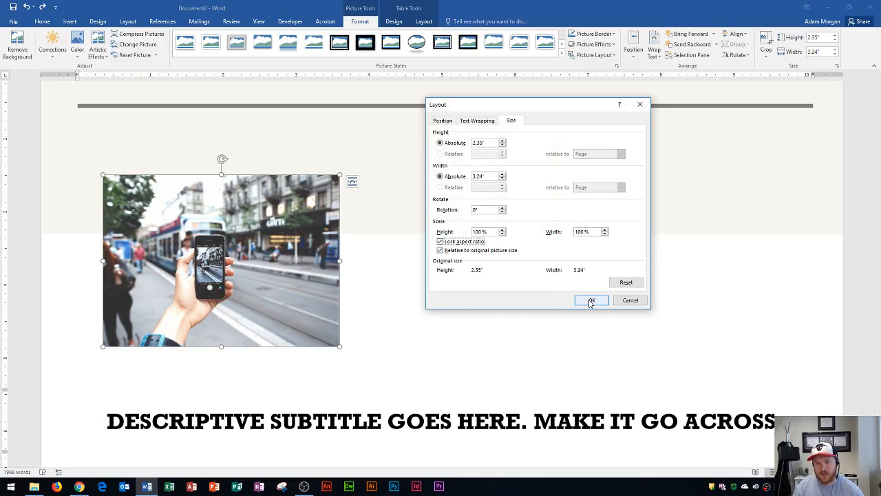
left_click(591, 300)
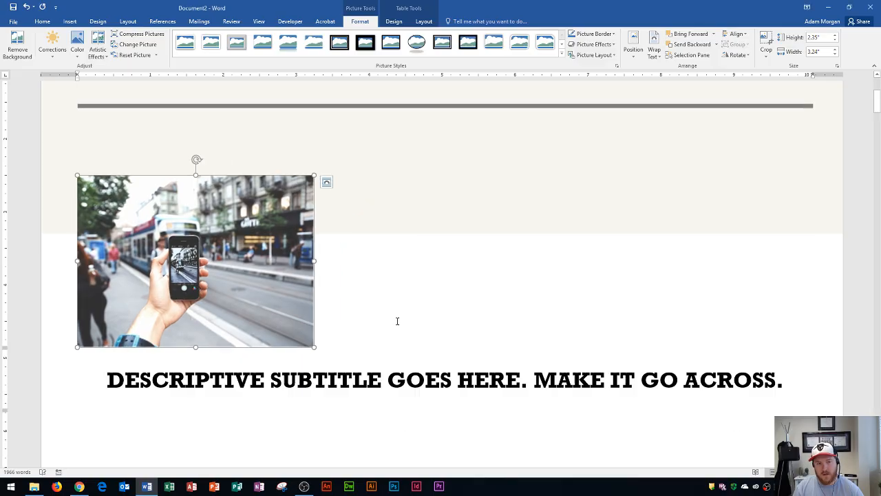
left_click_drag(313, 347, 419, 422)
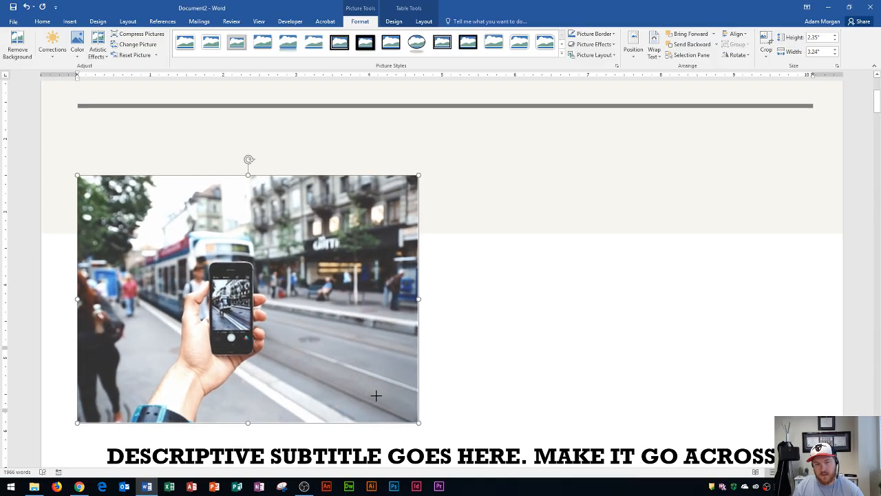
left_click_drag(418, 421, 300, 336)
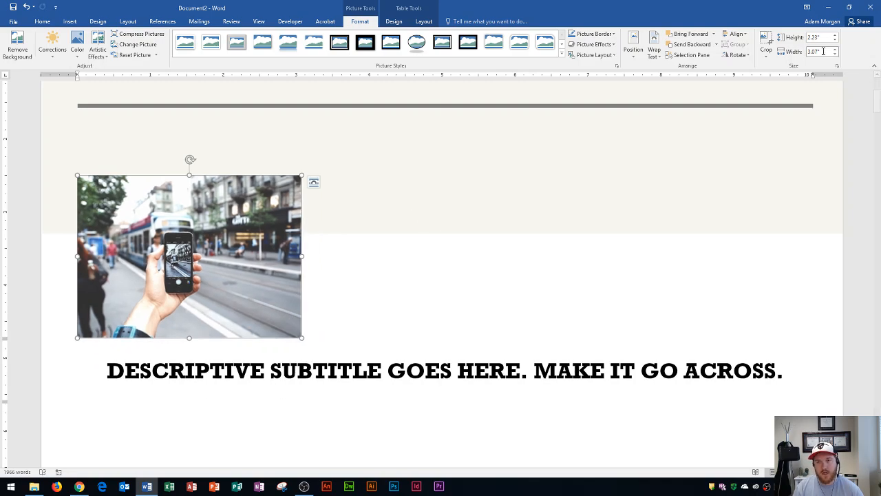
left_click(837, 66)
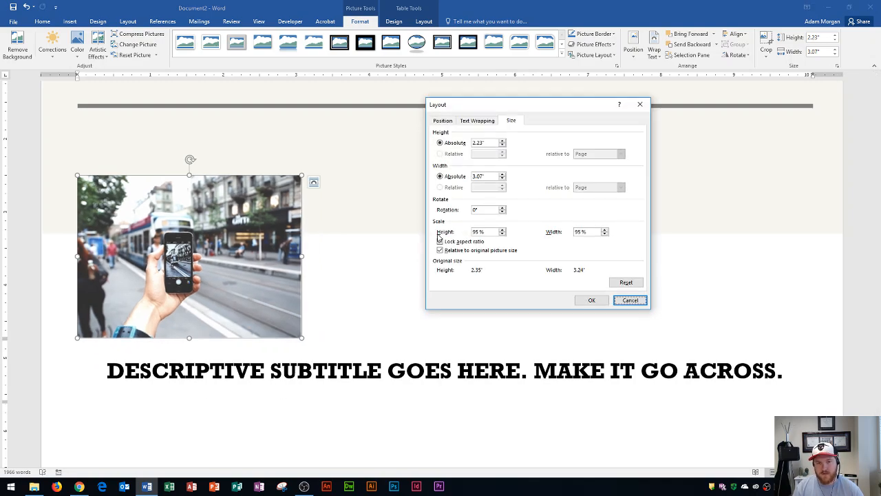